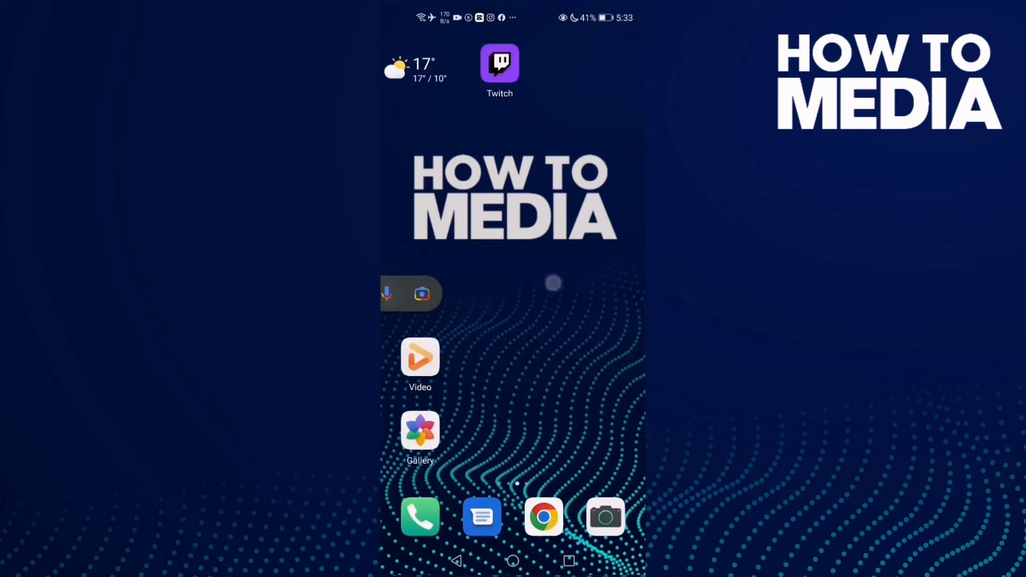
- Launch Twitch from the home screen onto its Following feed of categories and live channels
left_click(499, 63)
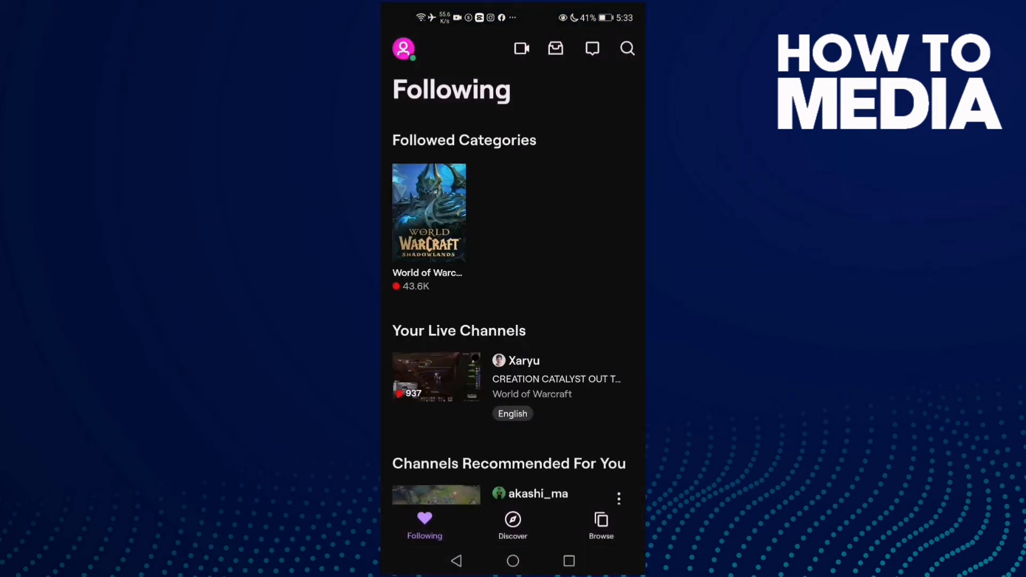
scroll("down", 3)
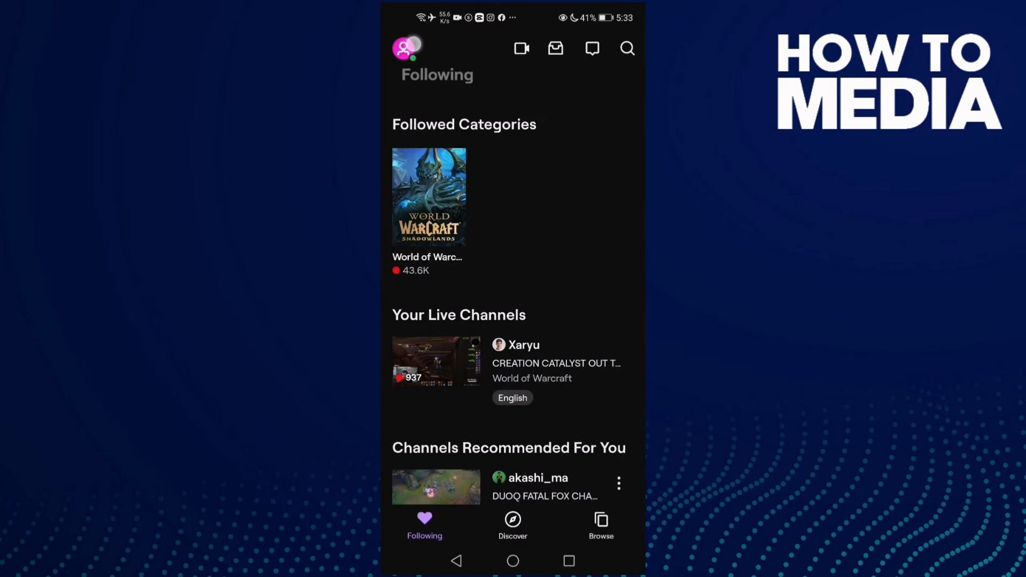
- Reach the Settings screen through the profile avatar's Account Settings entry
left_click(403, 47)
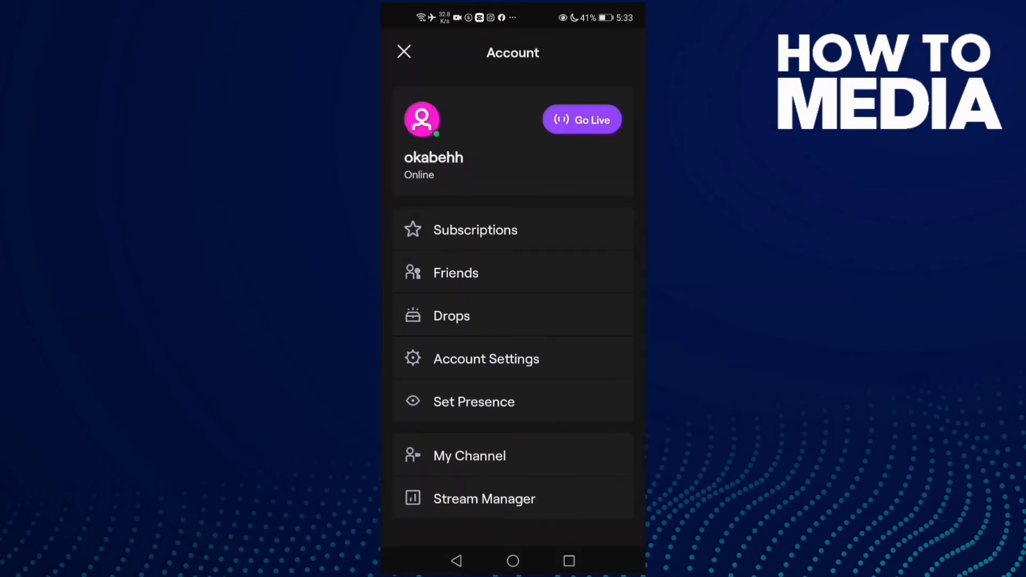
left_click(486, 359)
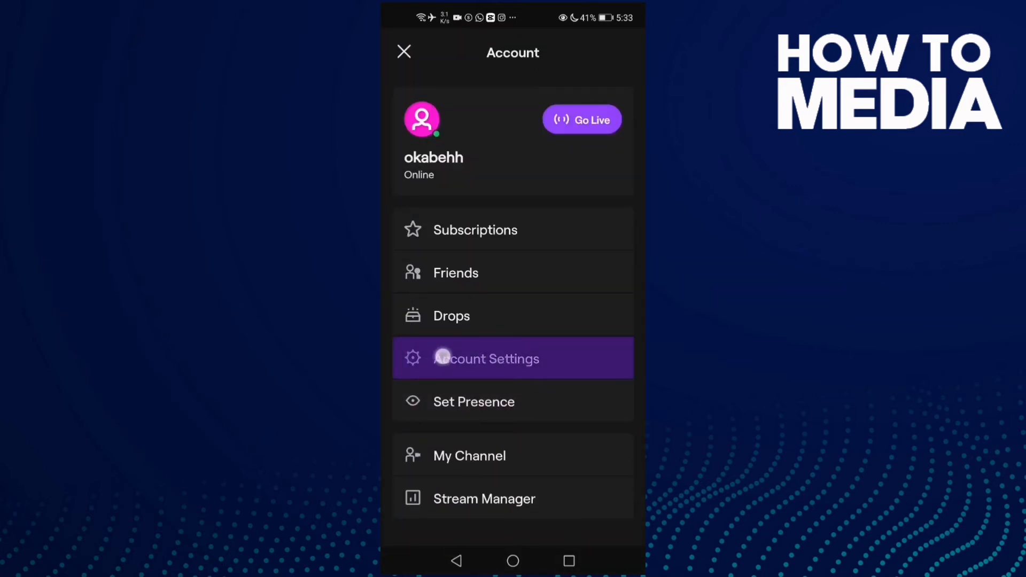
left_click(486, 359)
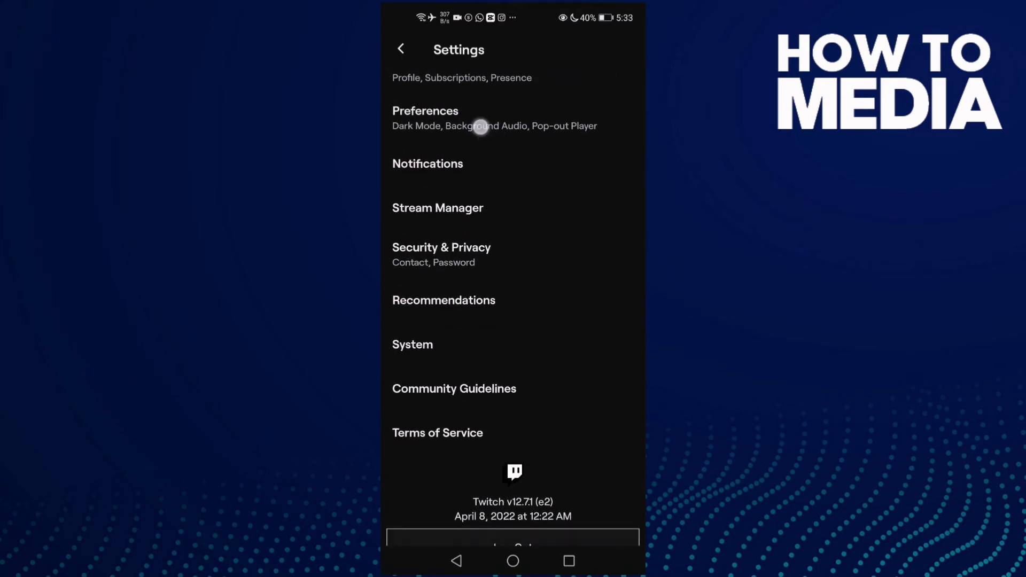
- In Preferences, set Video autoplaying to Wi-Fi Only and return to the settings list
left_click(424, 118)
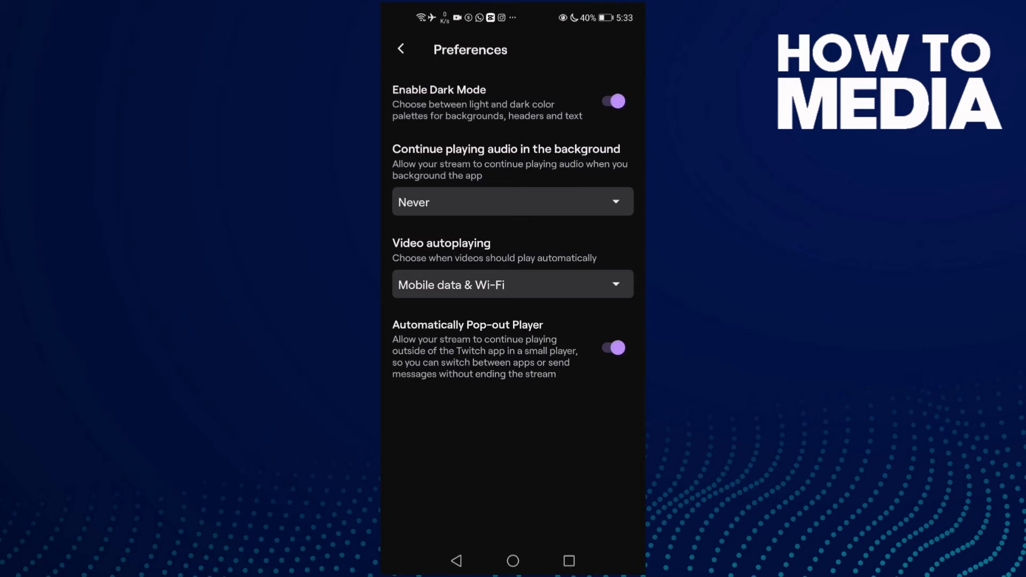
left_click(512, 284)
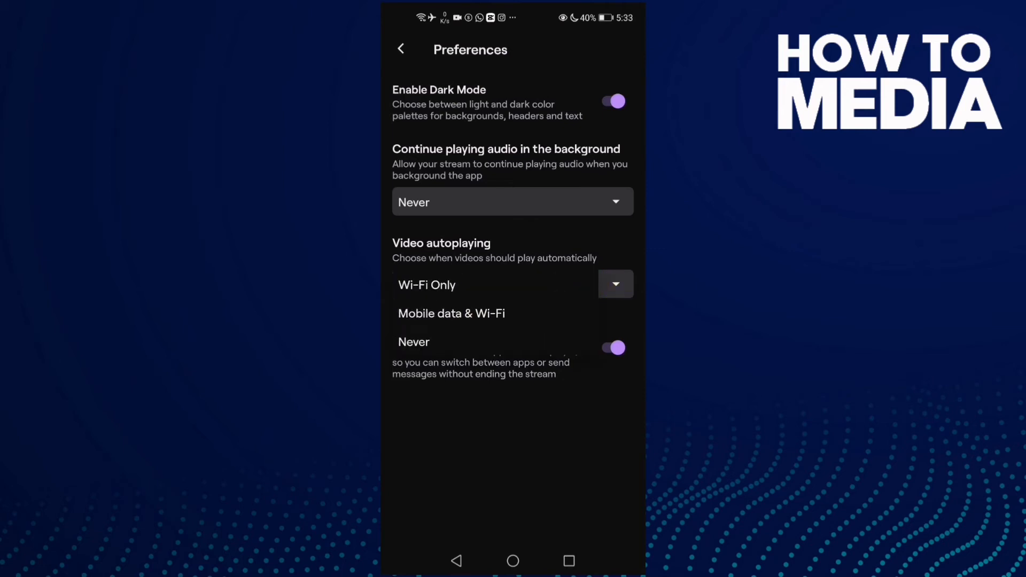
left_click(489, 325)
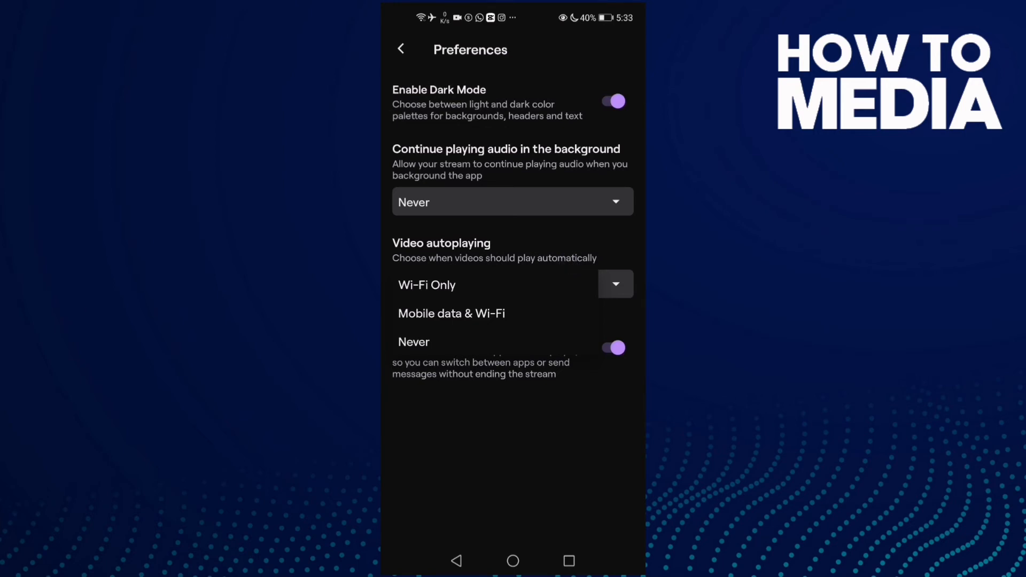
left_click(451, 313)
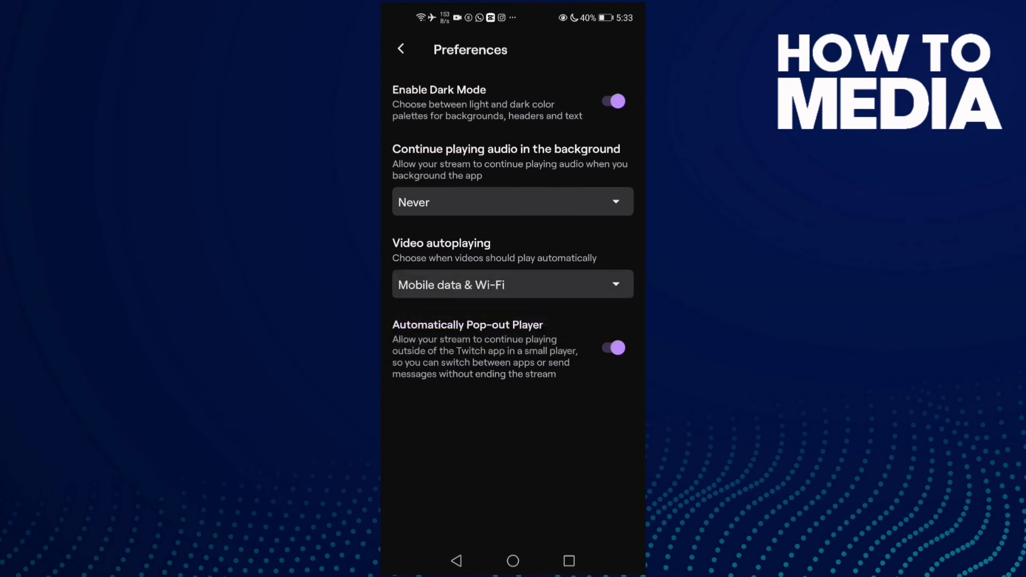
left_click(512, 284)
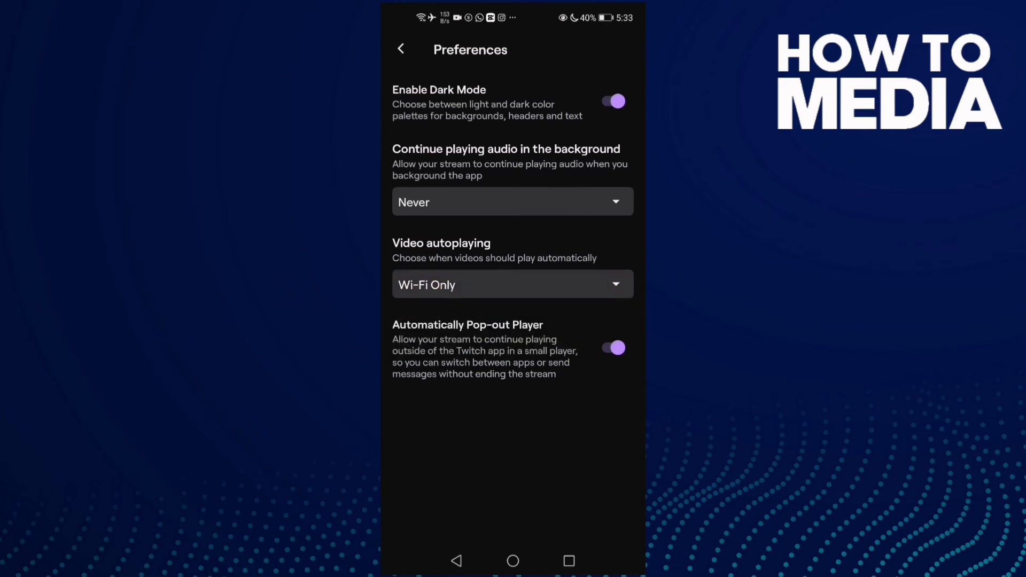
left_click(400, 49)
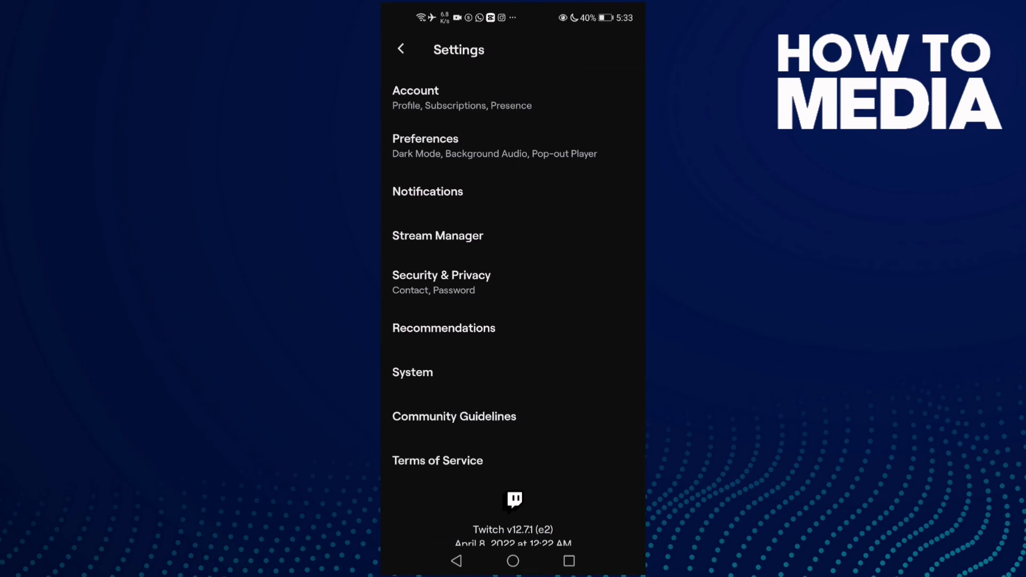